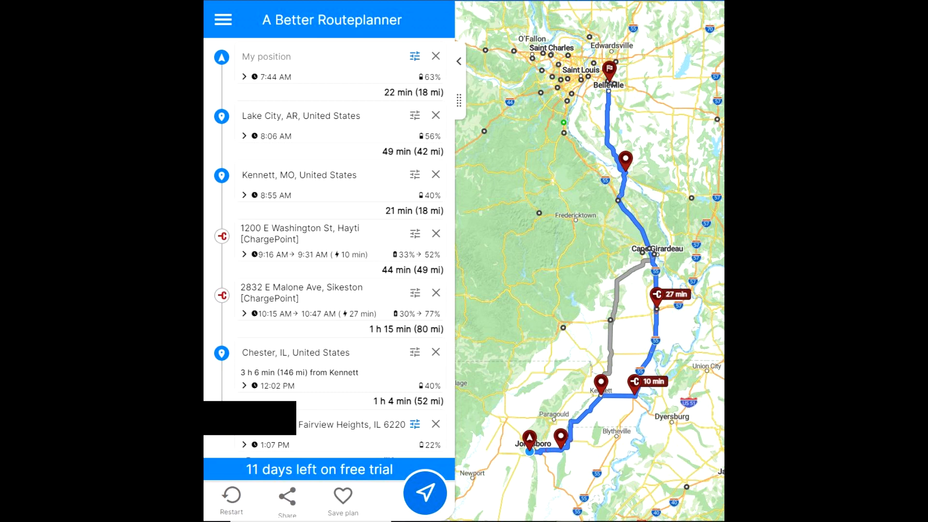
Switch from the A Better Routeplanner trip plan to the EV Stats workbook in Excel
click(411, 512)
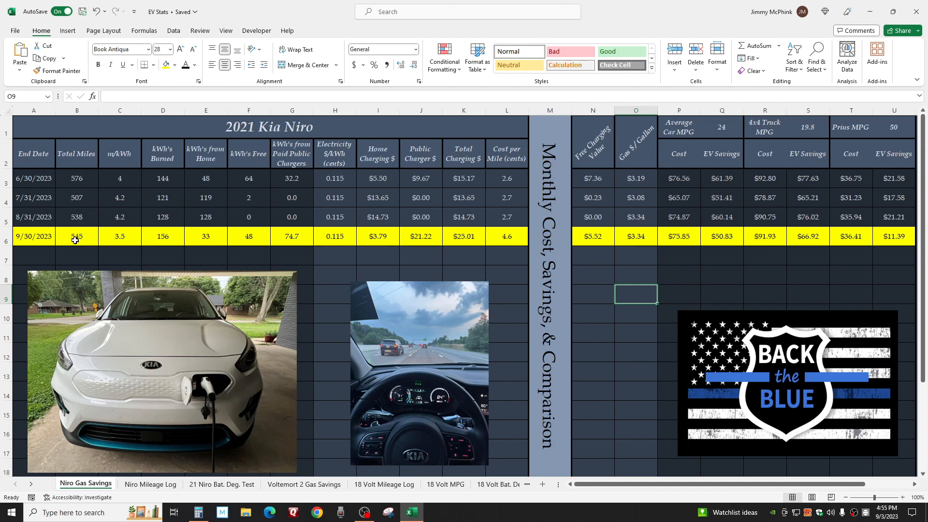
click(120, 235)
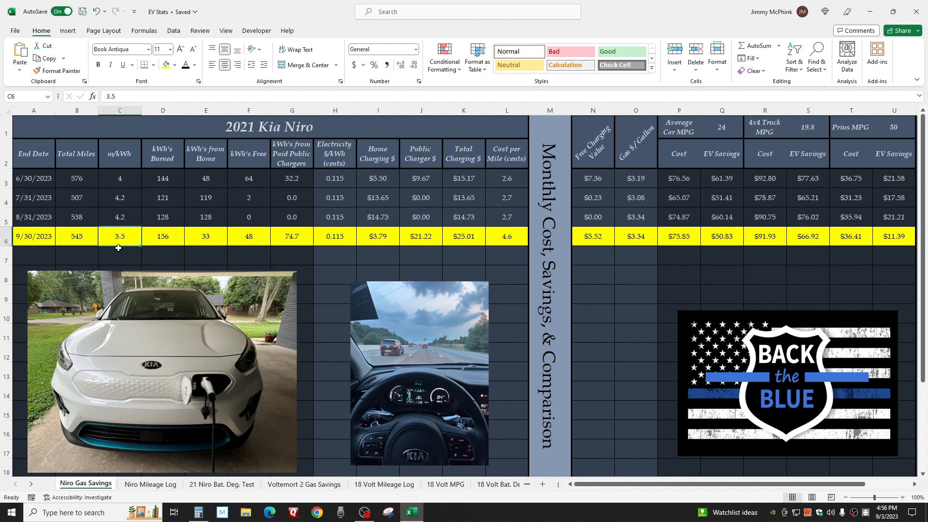
click(120, 216)
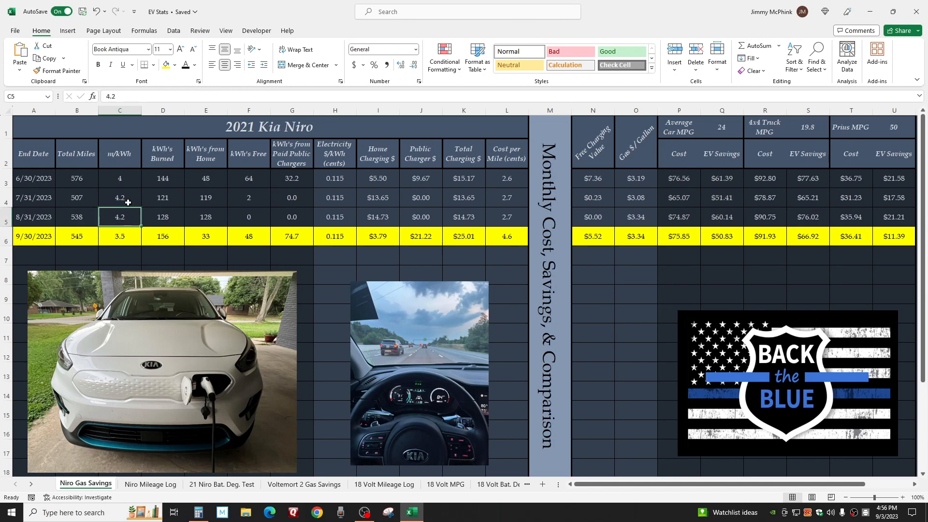
click(120, 236)
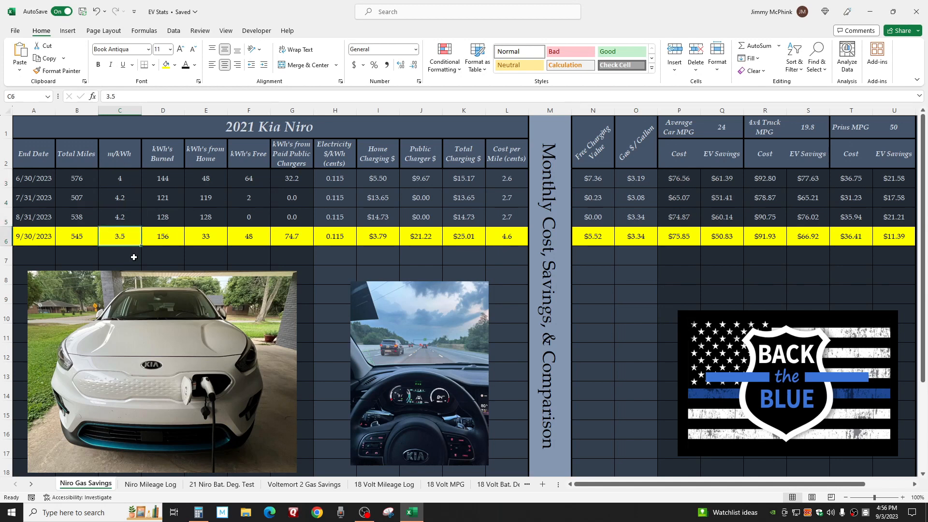
mouse_move(161, 262)
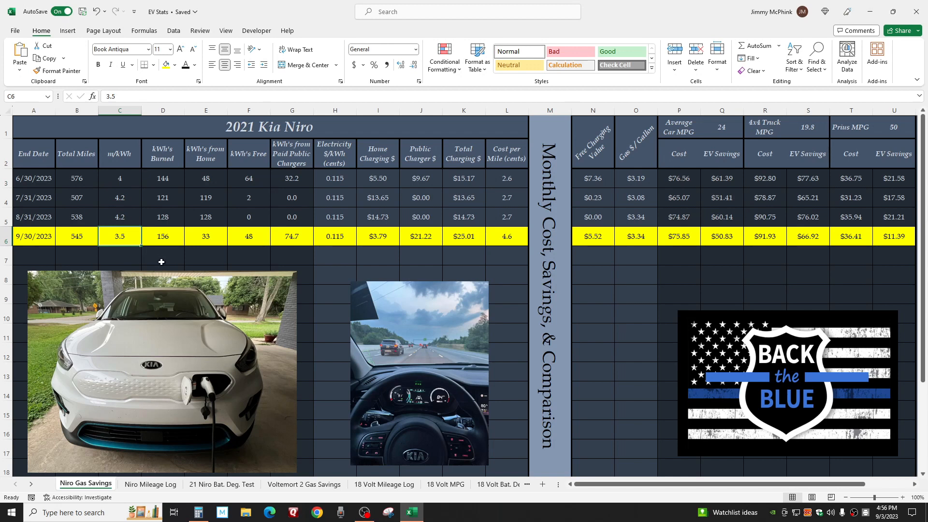
click(249, 236)
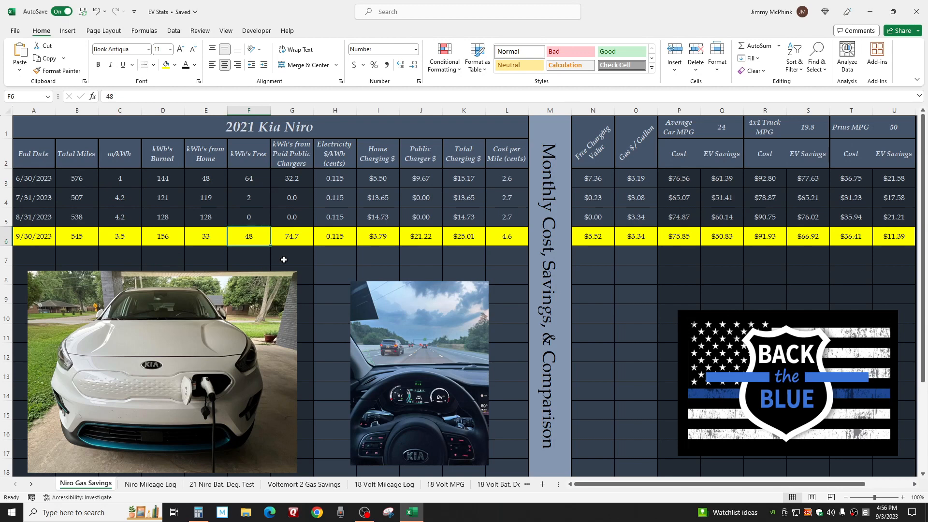
mouse_move(299, 247)
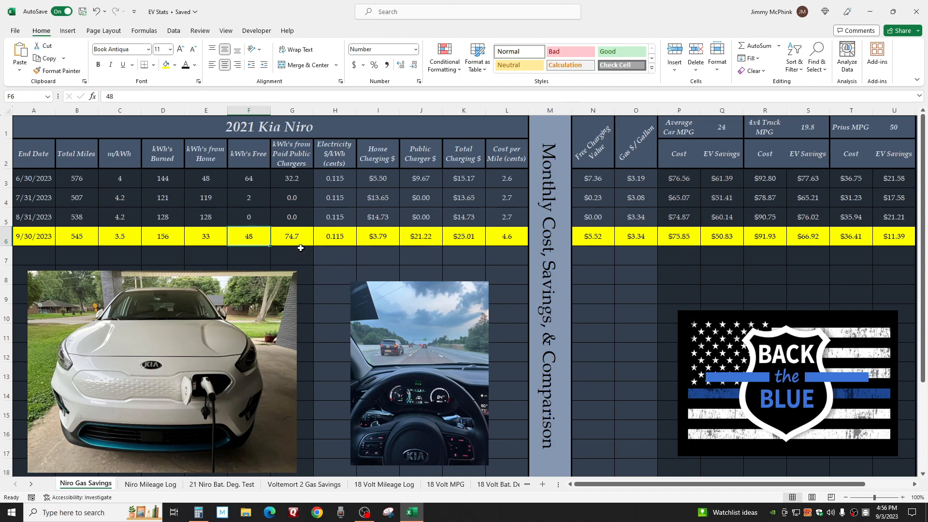
click(291, 235)
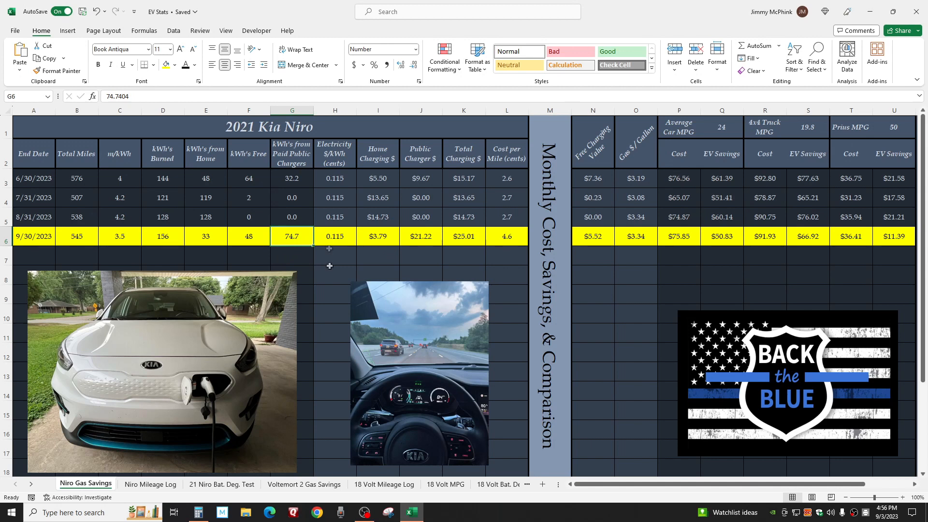
mouse_move(370, 258)
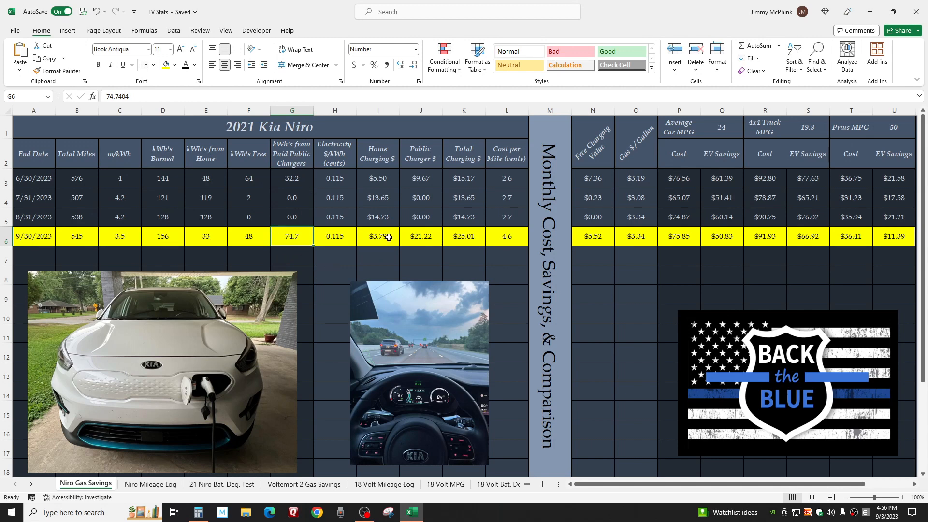
click(420, 236)
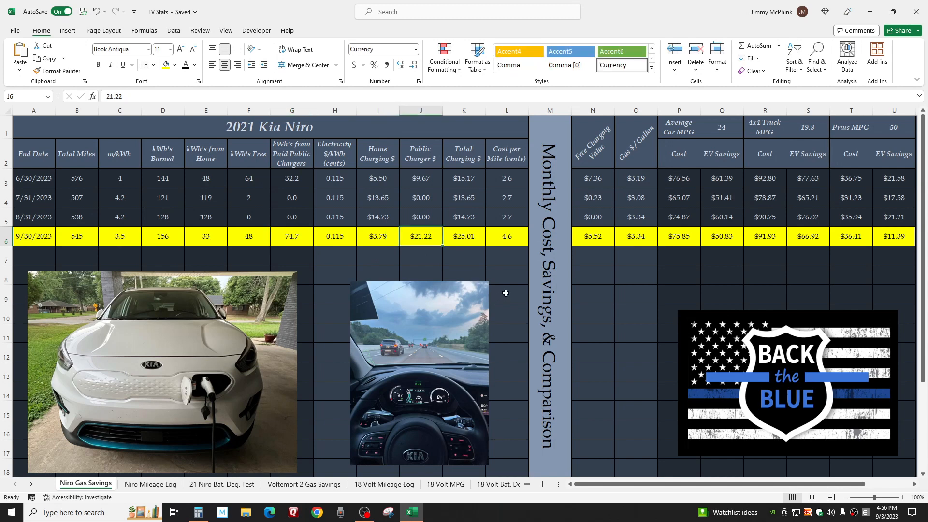
mouse_move(512, 287)
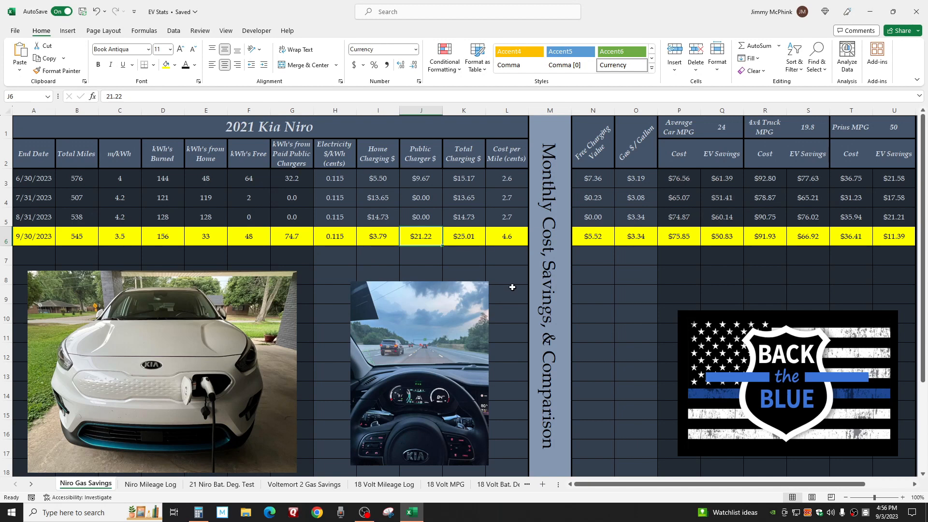
mouse_move(511, 276)
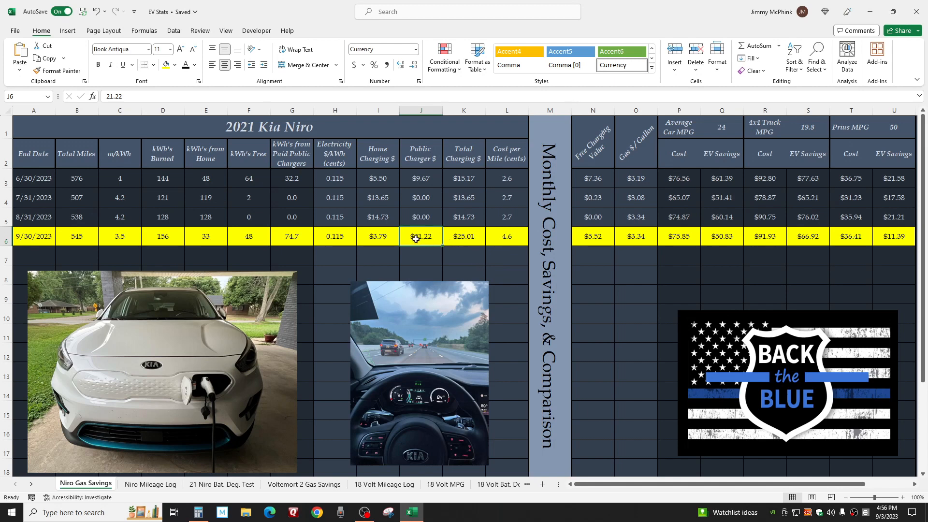
click(420, 217)
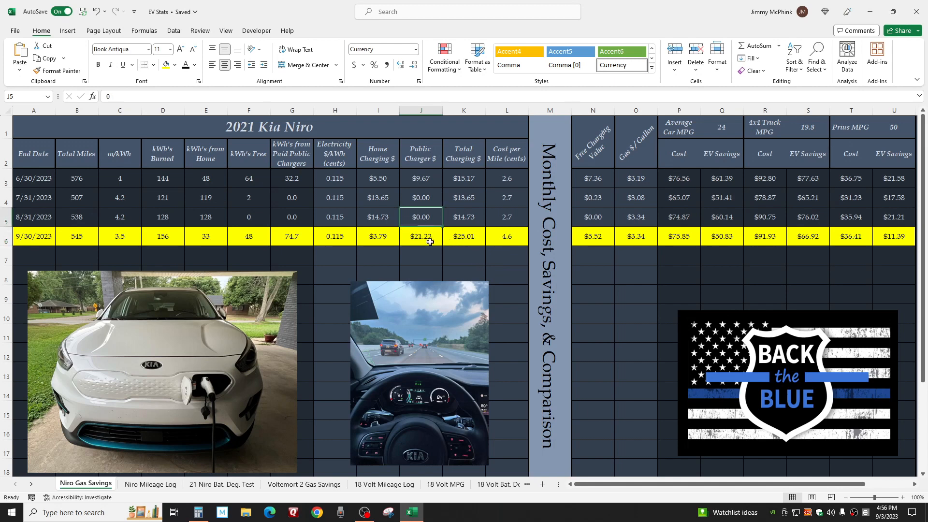
click(420, 236)
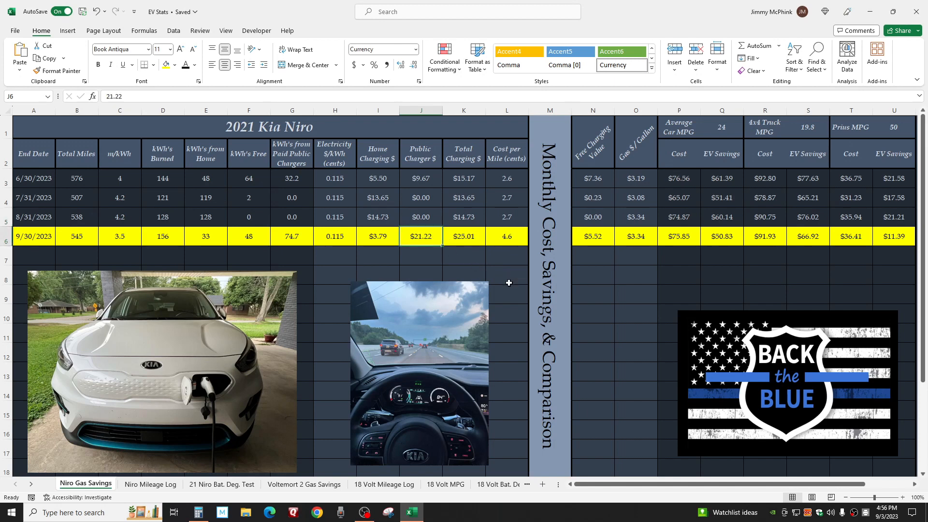
mouse_move(489, 275)
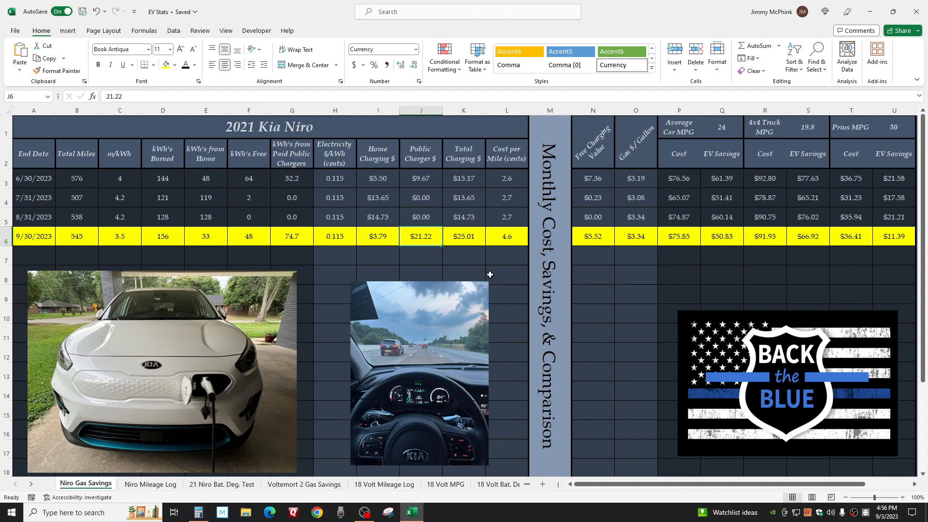
mouse_move(500, 277)
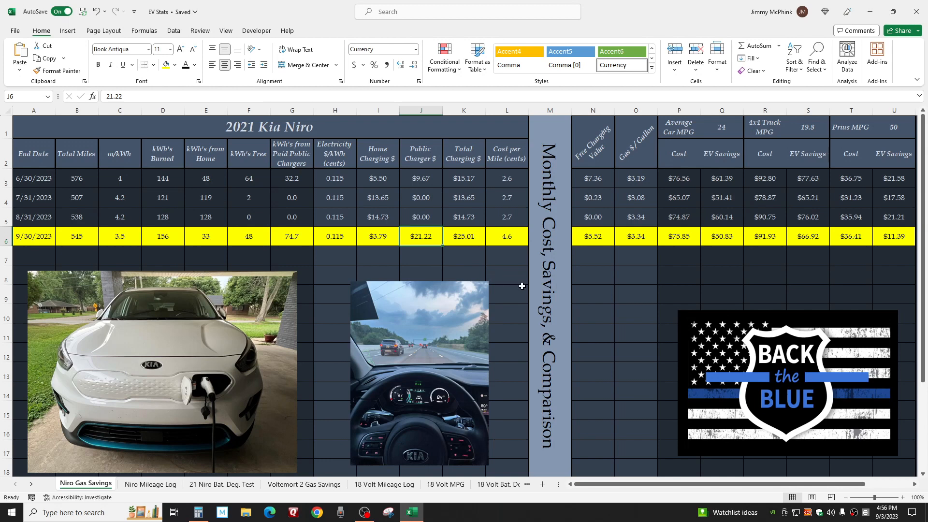
mouse_move(518, 282)
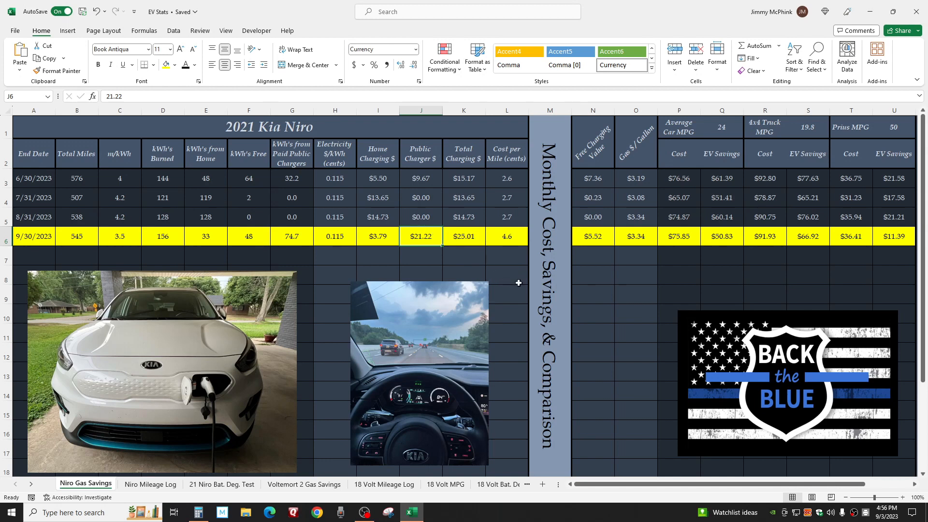
click(505, 236)
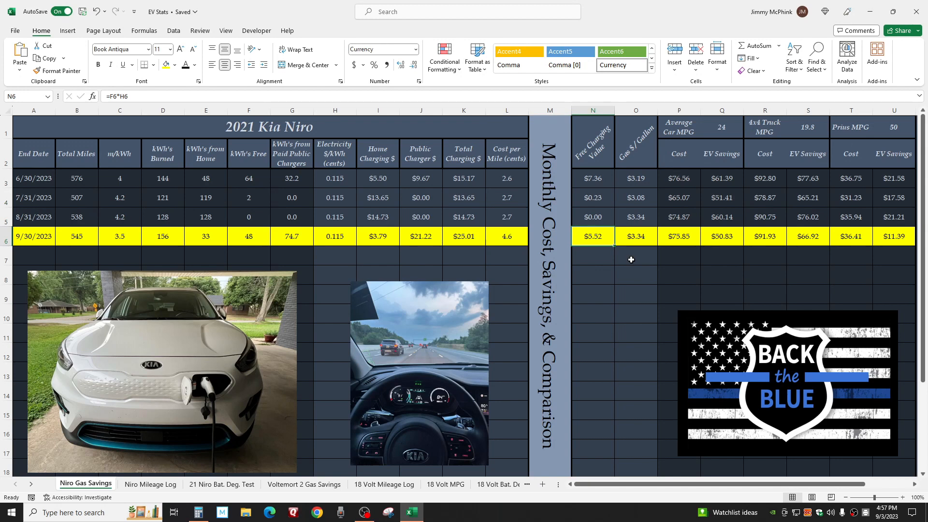
mouse_move(643, 259)
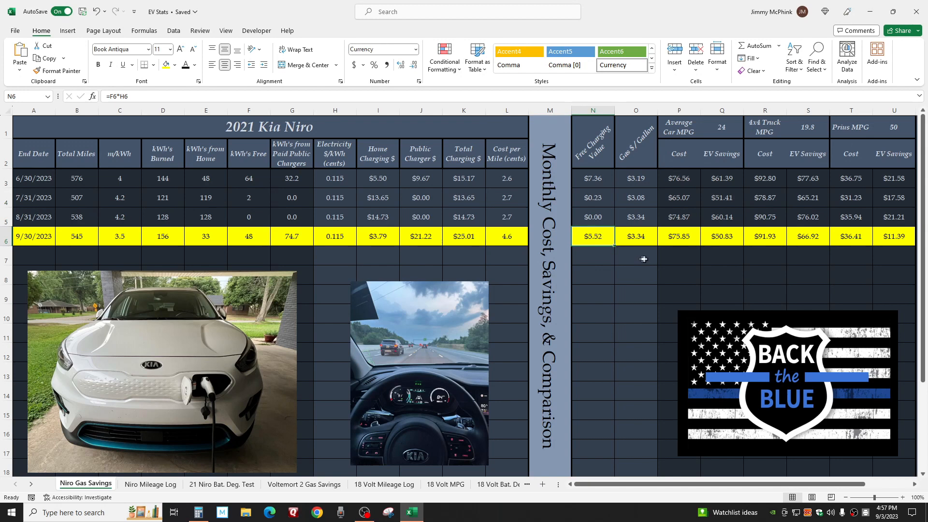
mouse_move(726, 240)
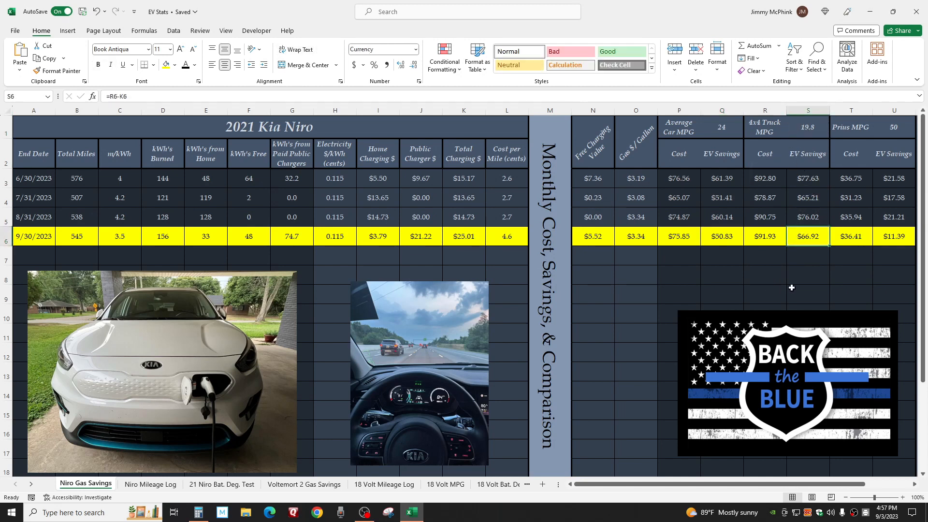
click(894, 126)
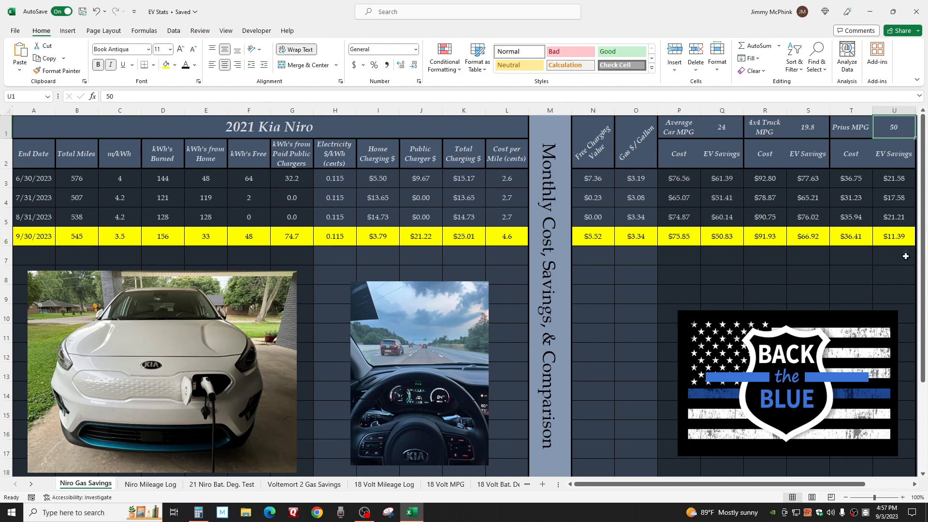
click(893, 236)
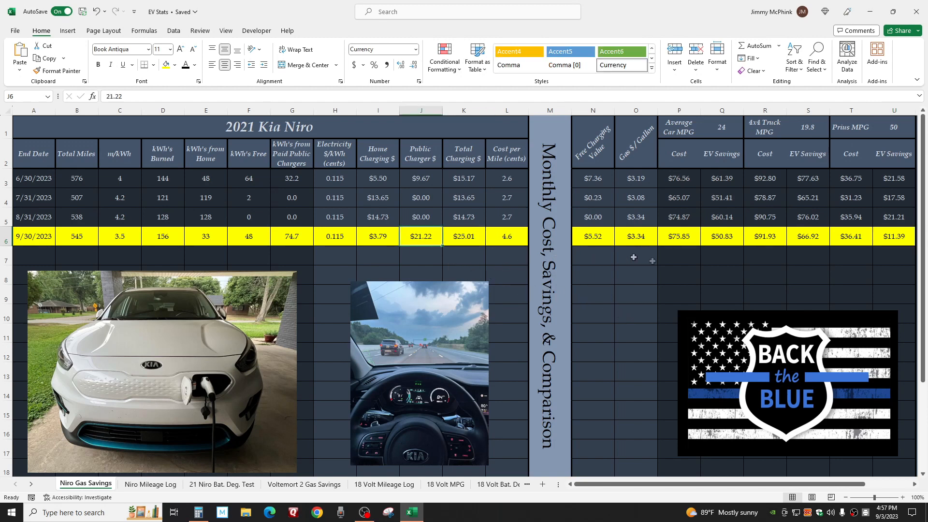
click(720, 236)
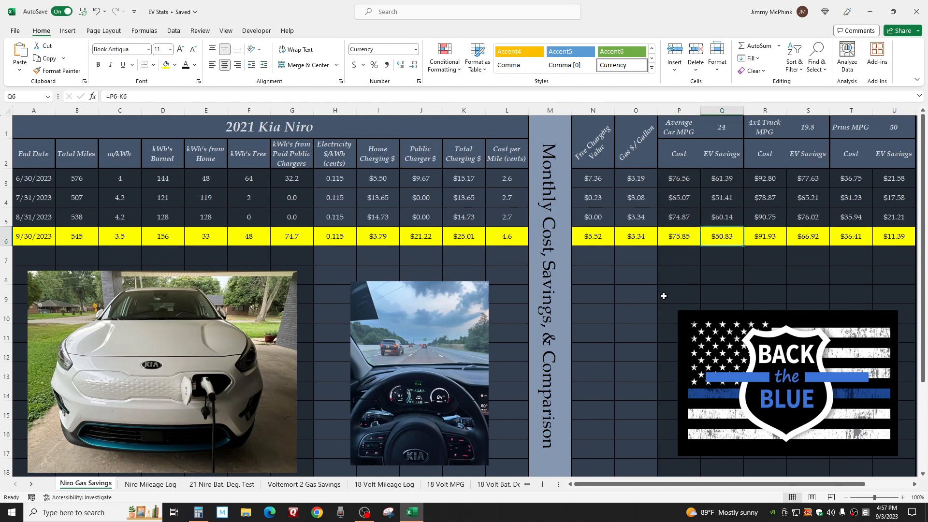